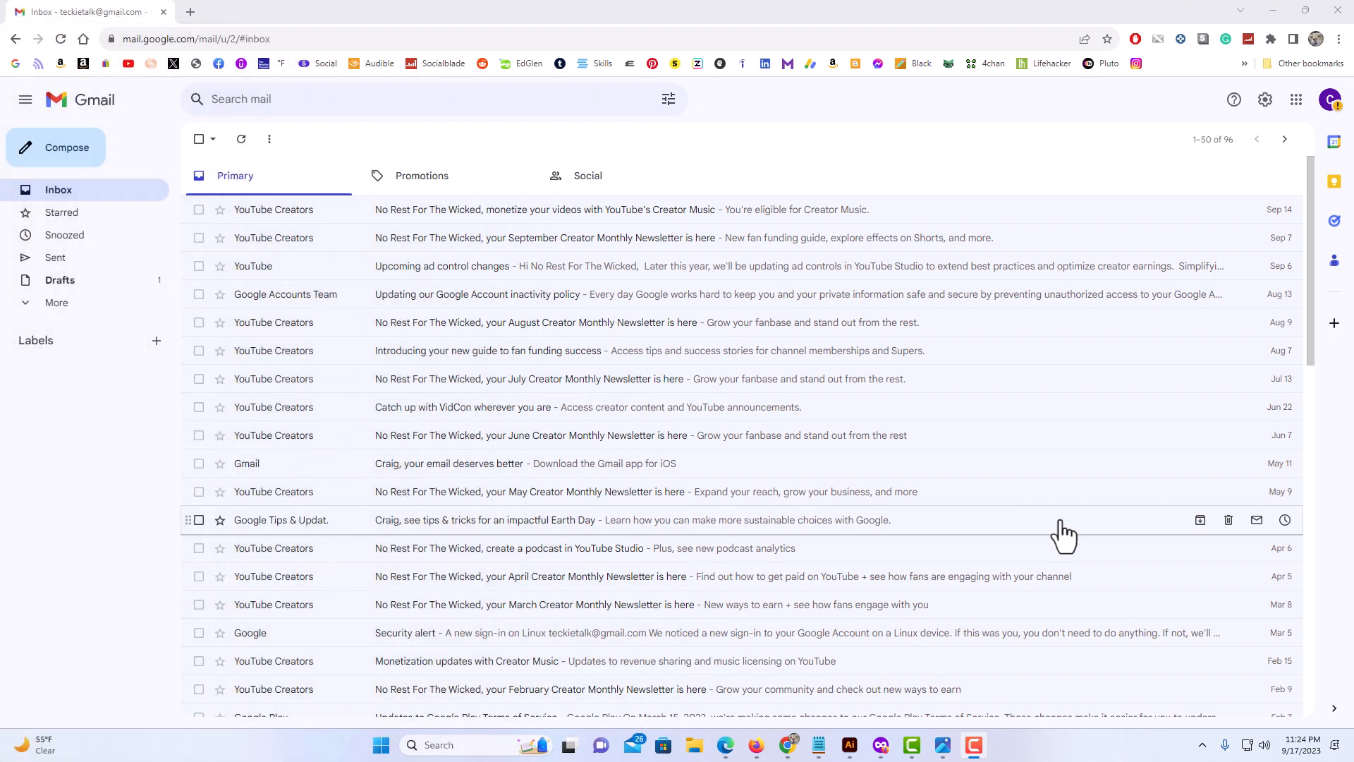
mouse_move(1000, 526)
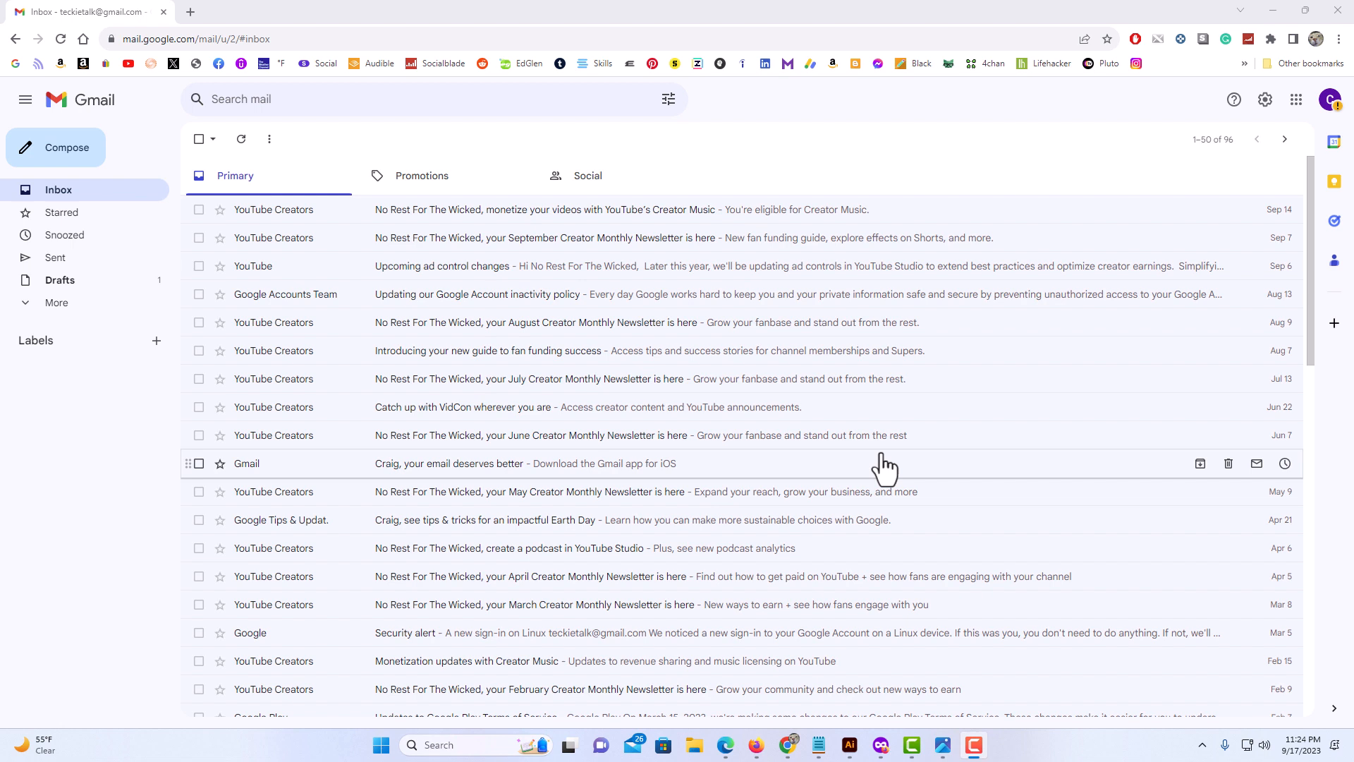
mouse_move(863, 471)
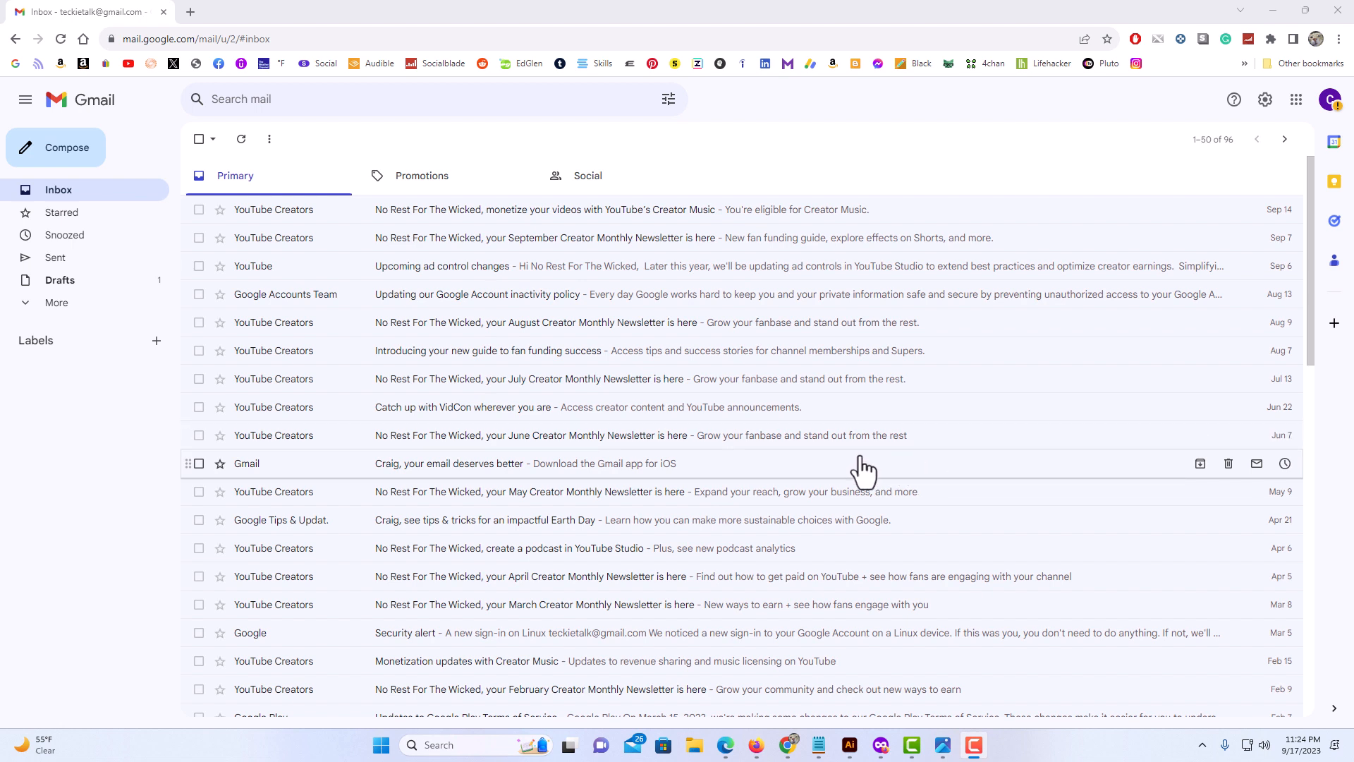
mouse_move(795, 441)
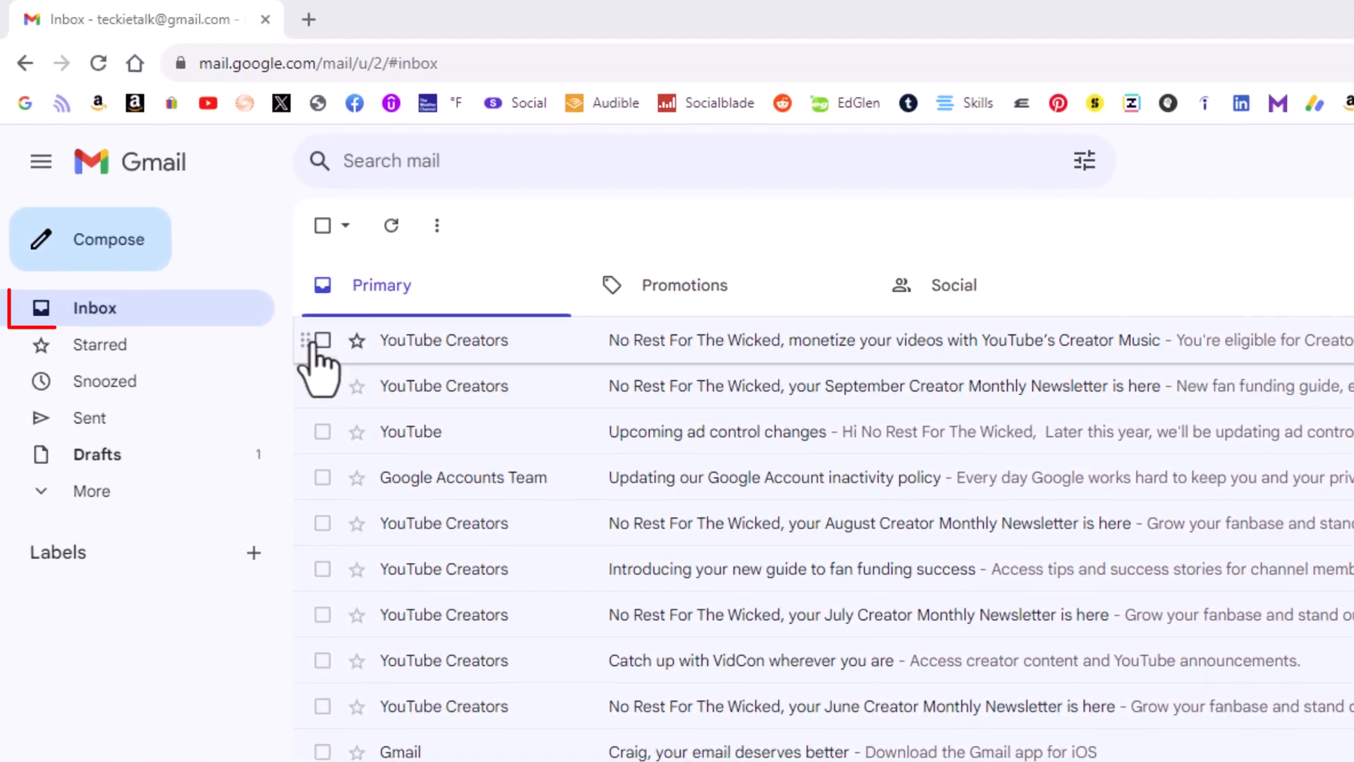
Step: Select all 50 conversations on the first page of the Primary inbox
click(94, 309)
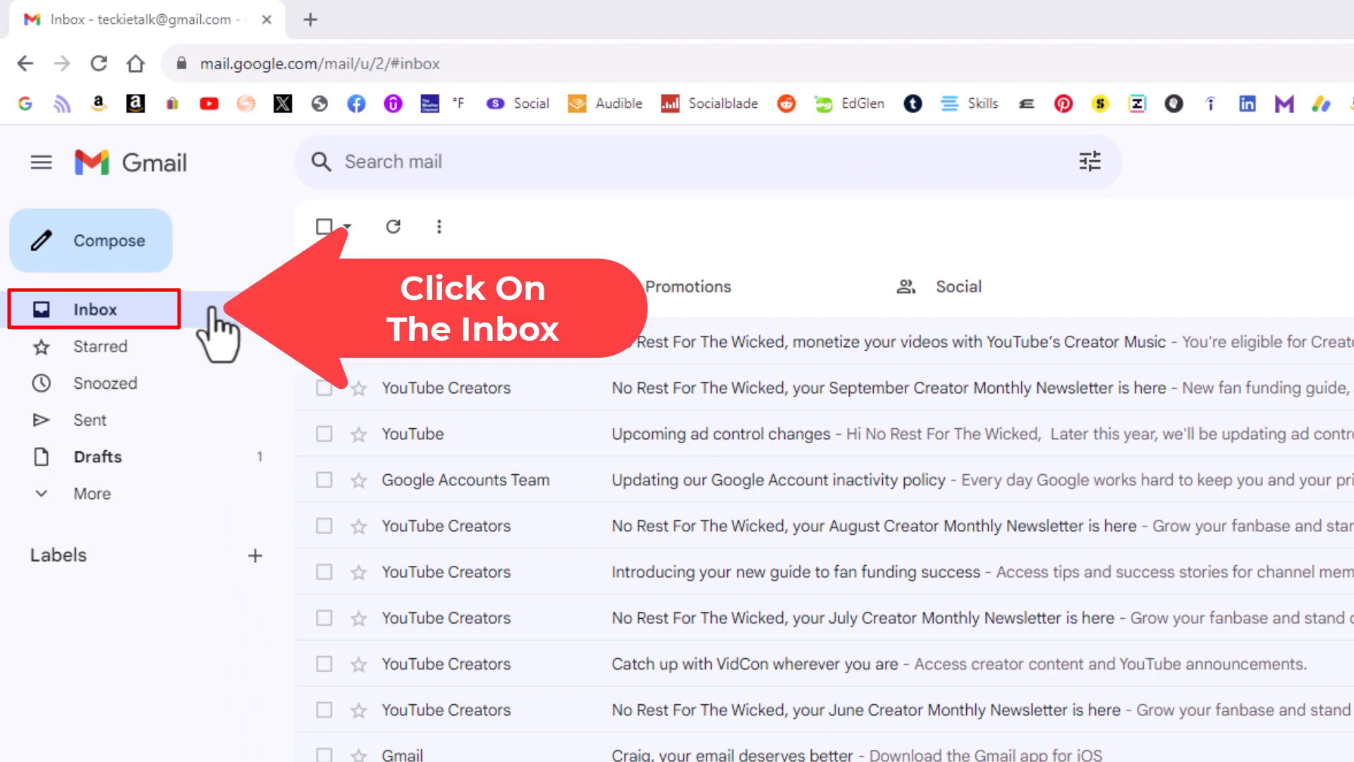
click(94, 309)
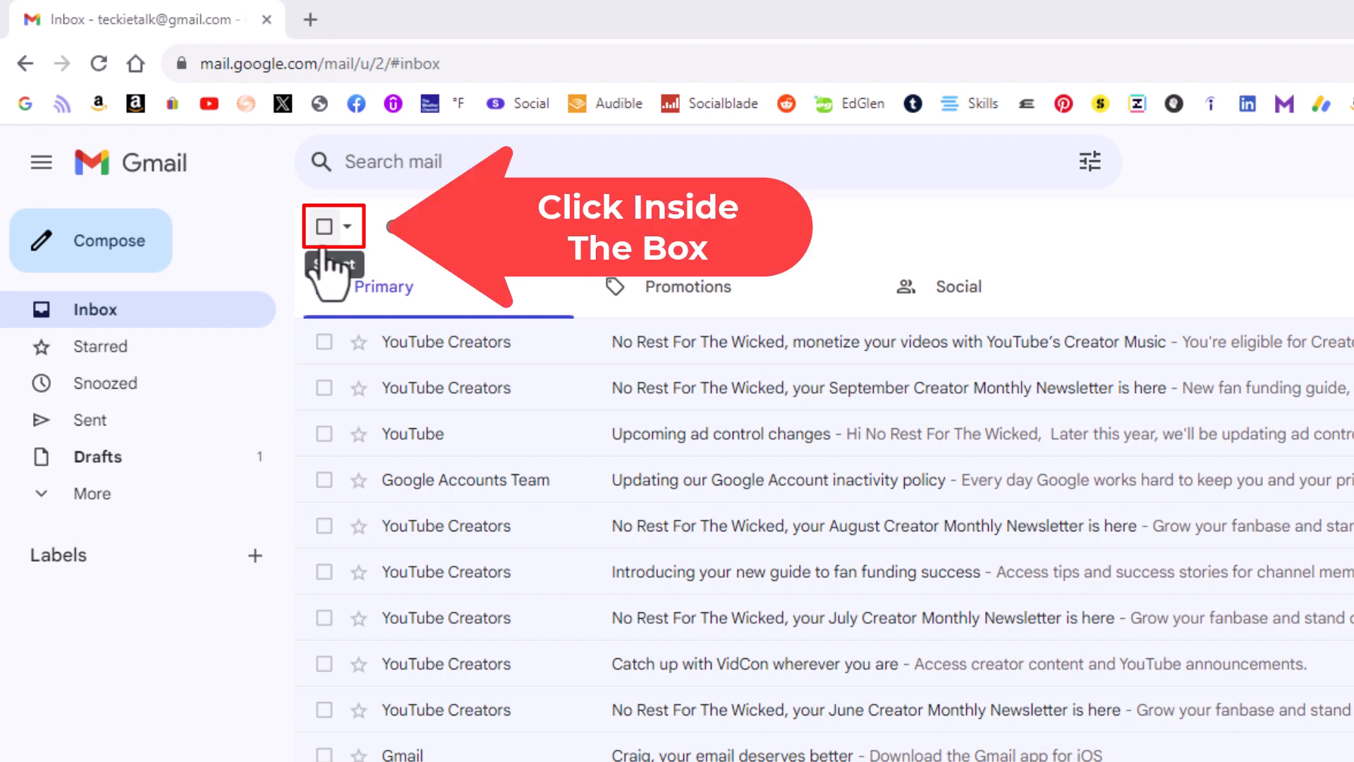
click(322, 226)
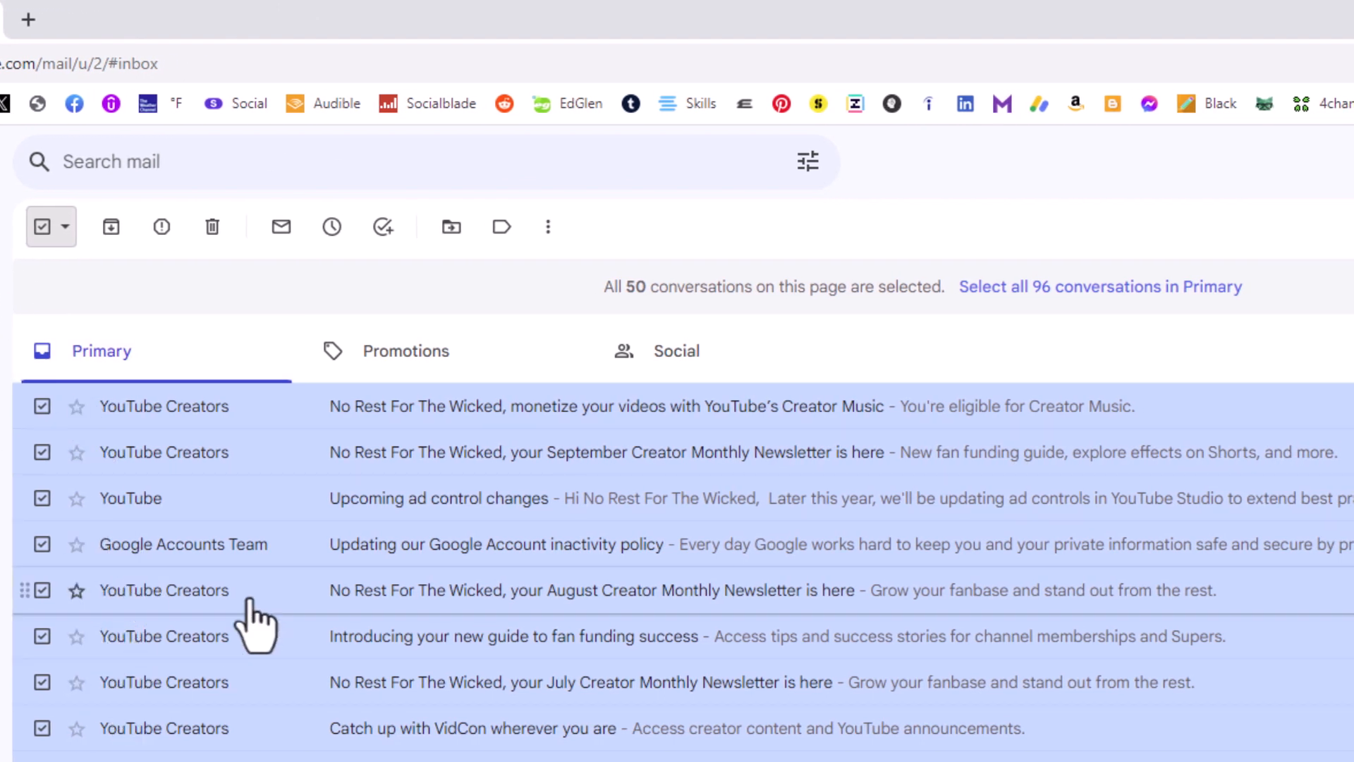
mouse_move(240, 696)
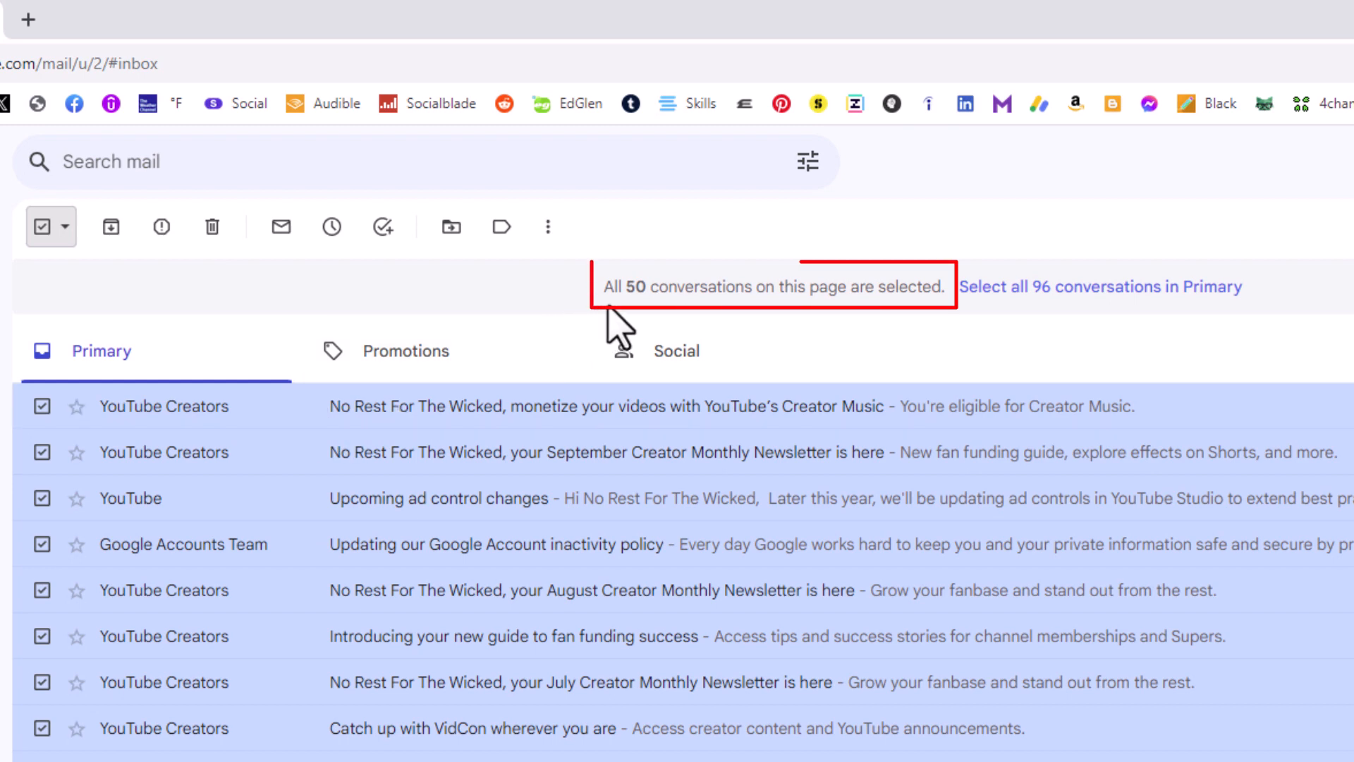
mouse_move(752, 333)
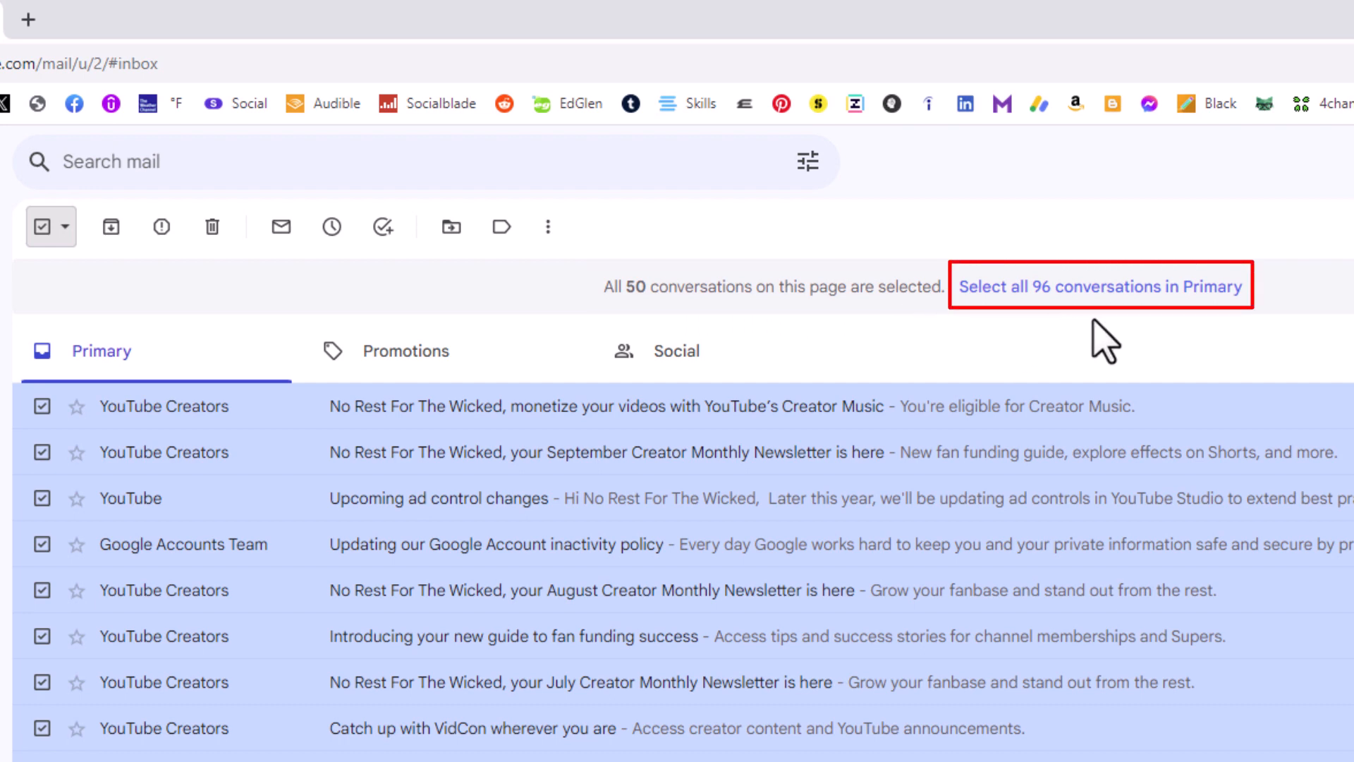
mouse_move(1217, 341)
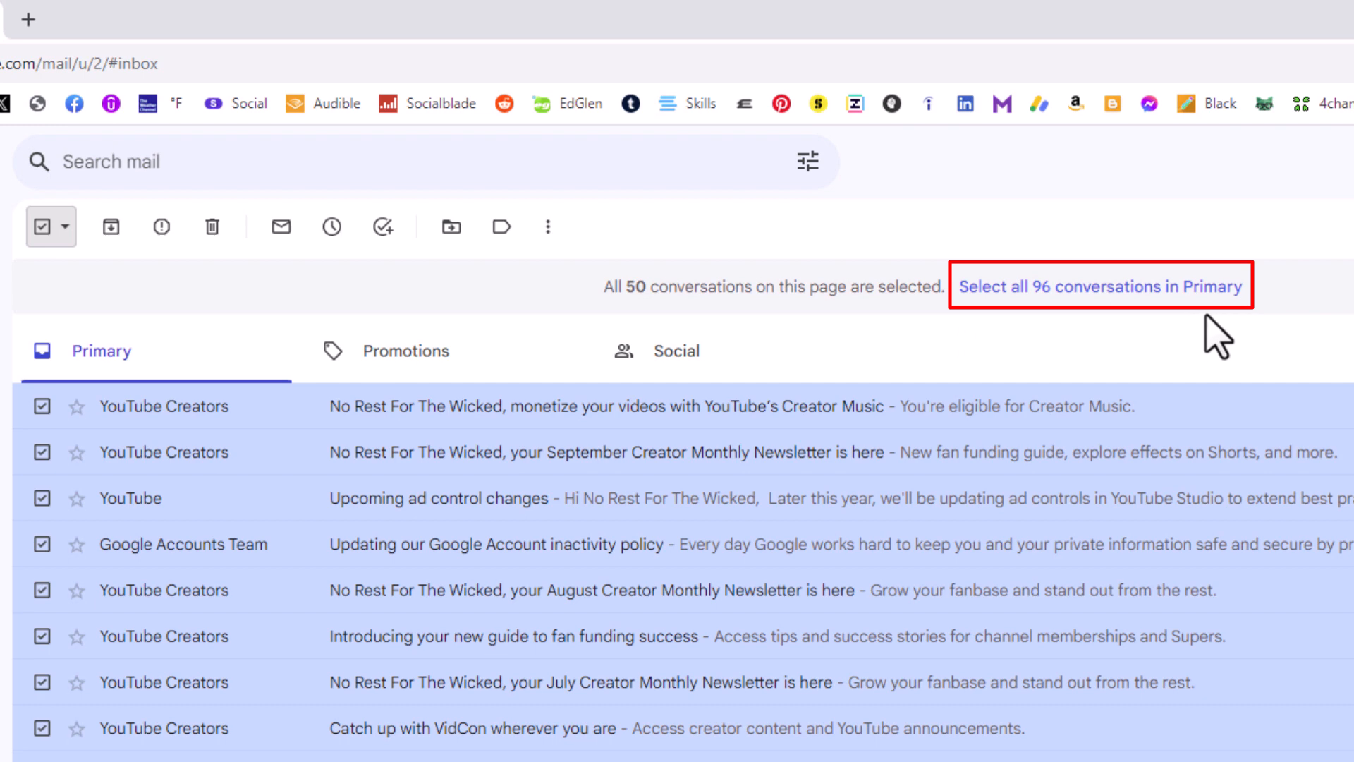
mouse_move(1090, 341)
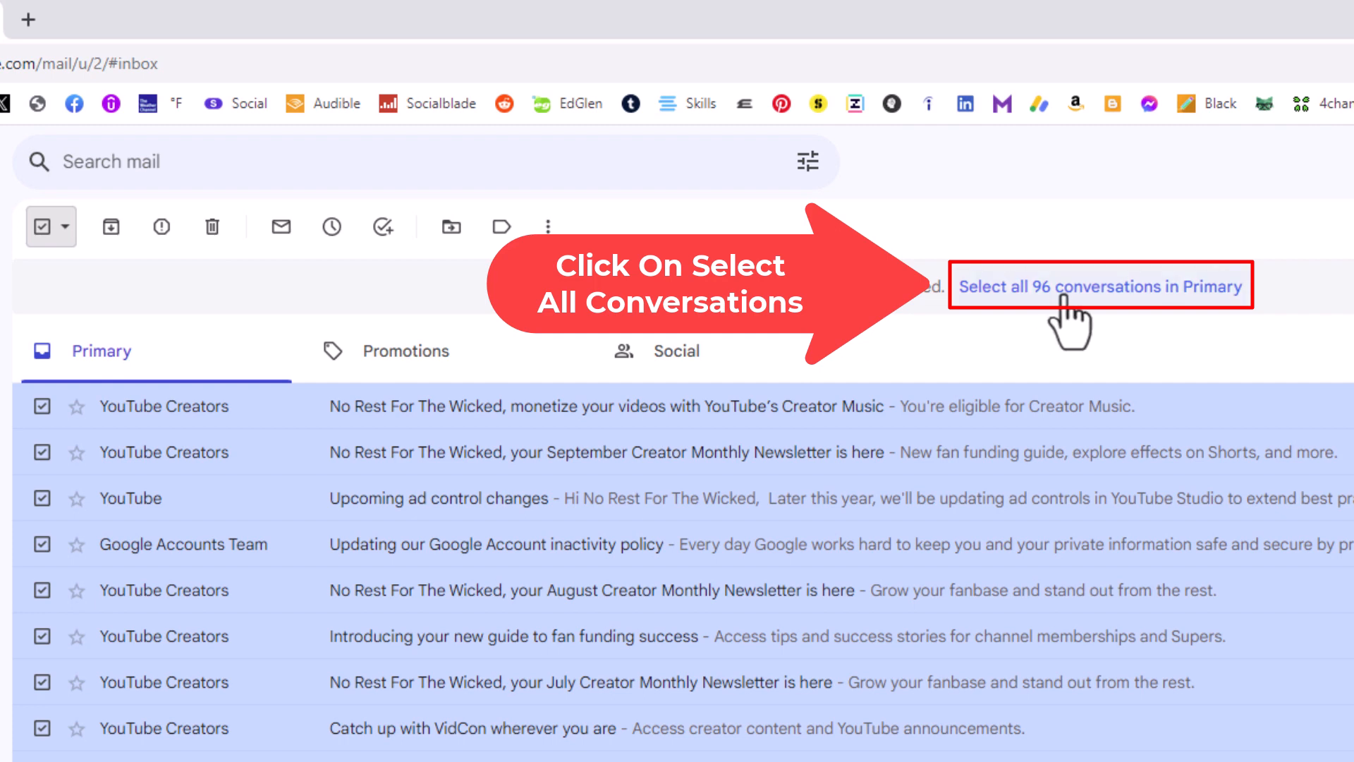
Step: Extend the selection to all 96 conversations in Primary via the banner link
click(1098, 284)
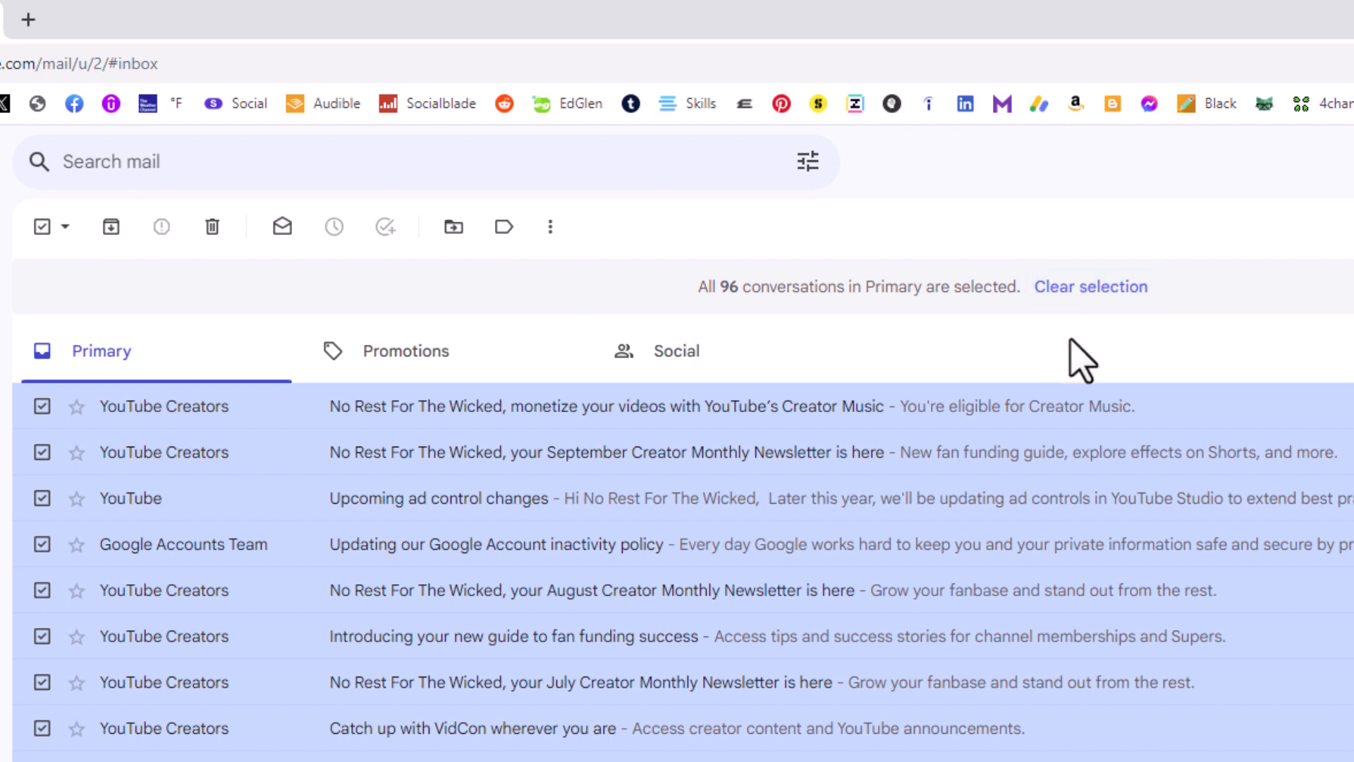
mouse_move(732, 337)
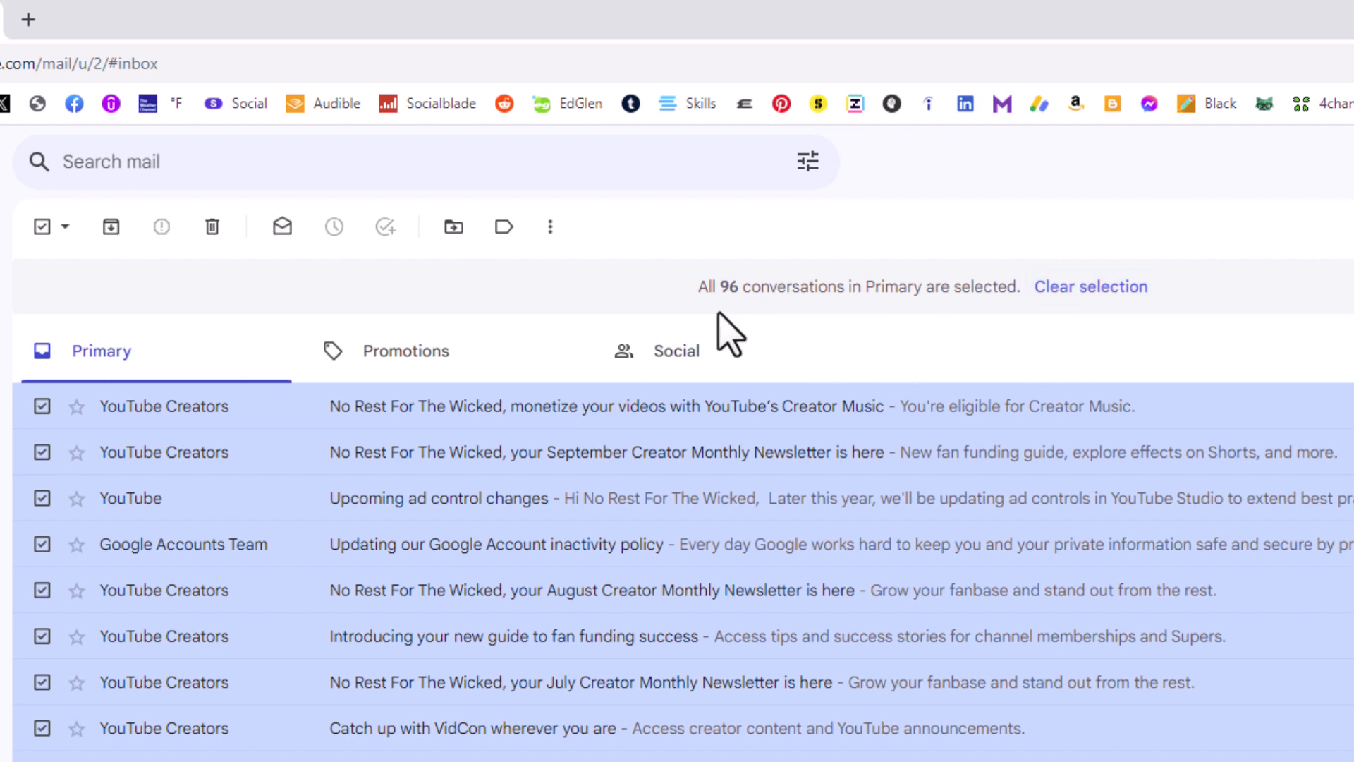
mouse_move(902, 330)
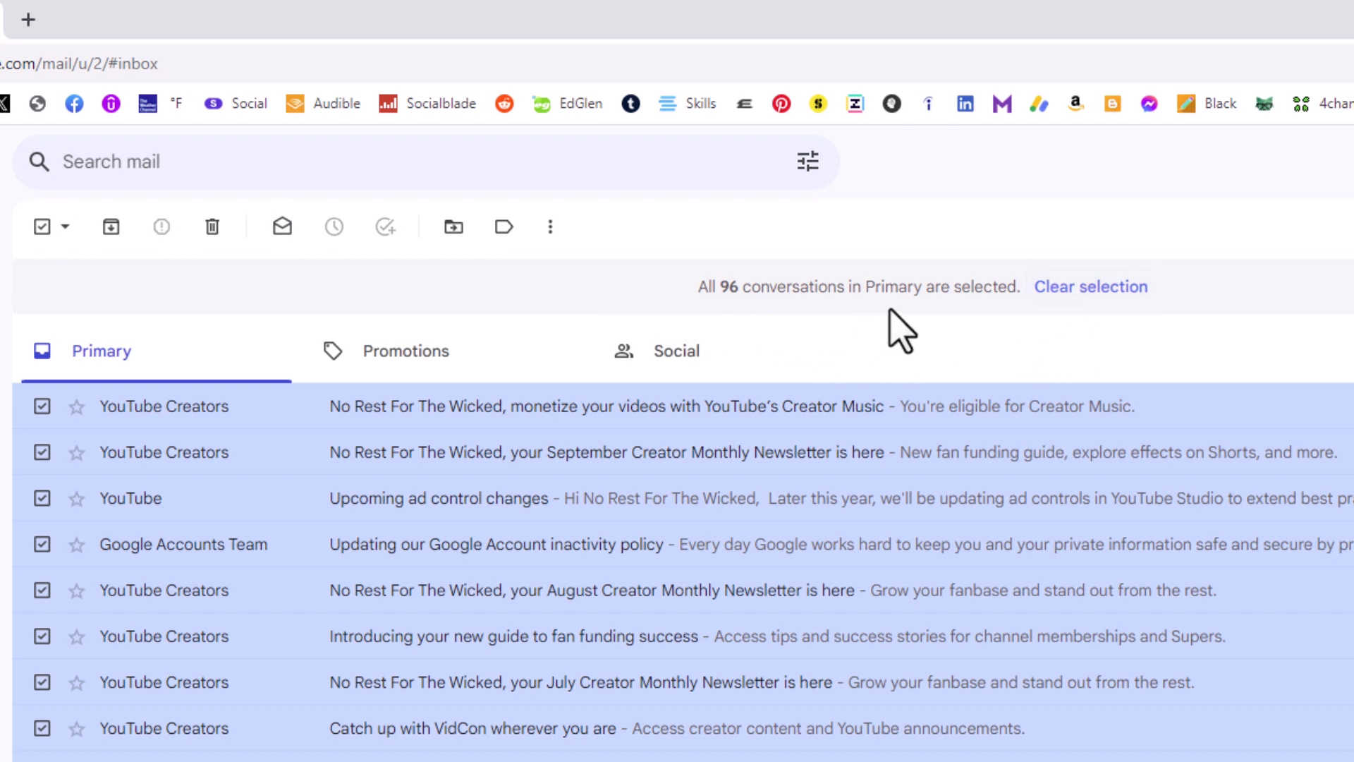
mouse_move(842, 341)
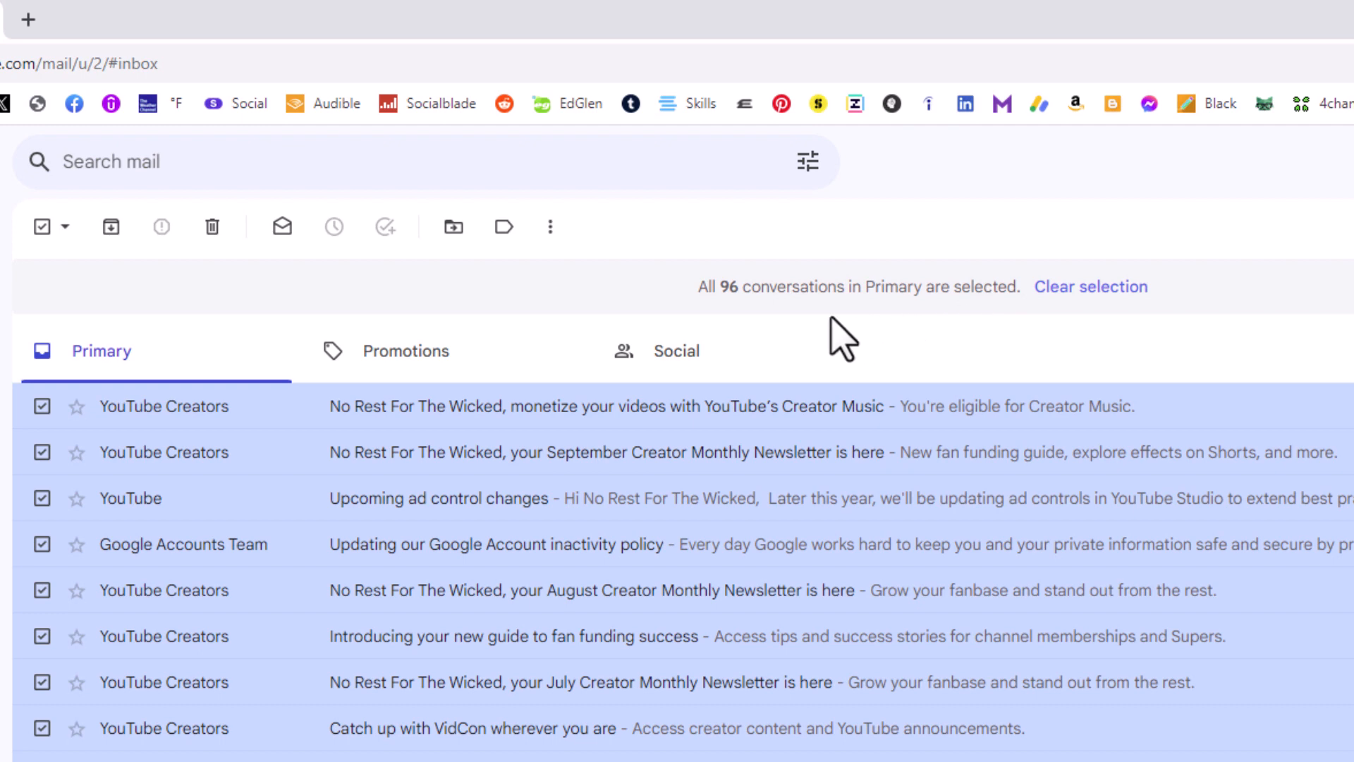
mouse_move(749, 336)
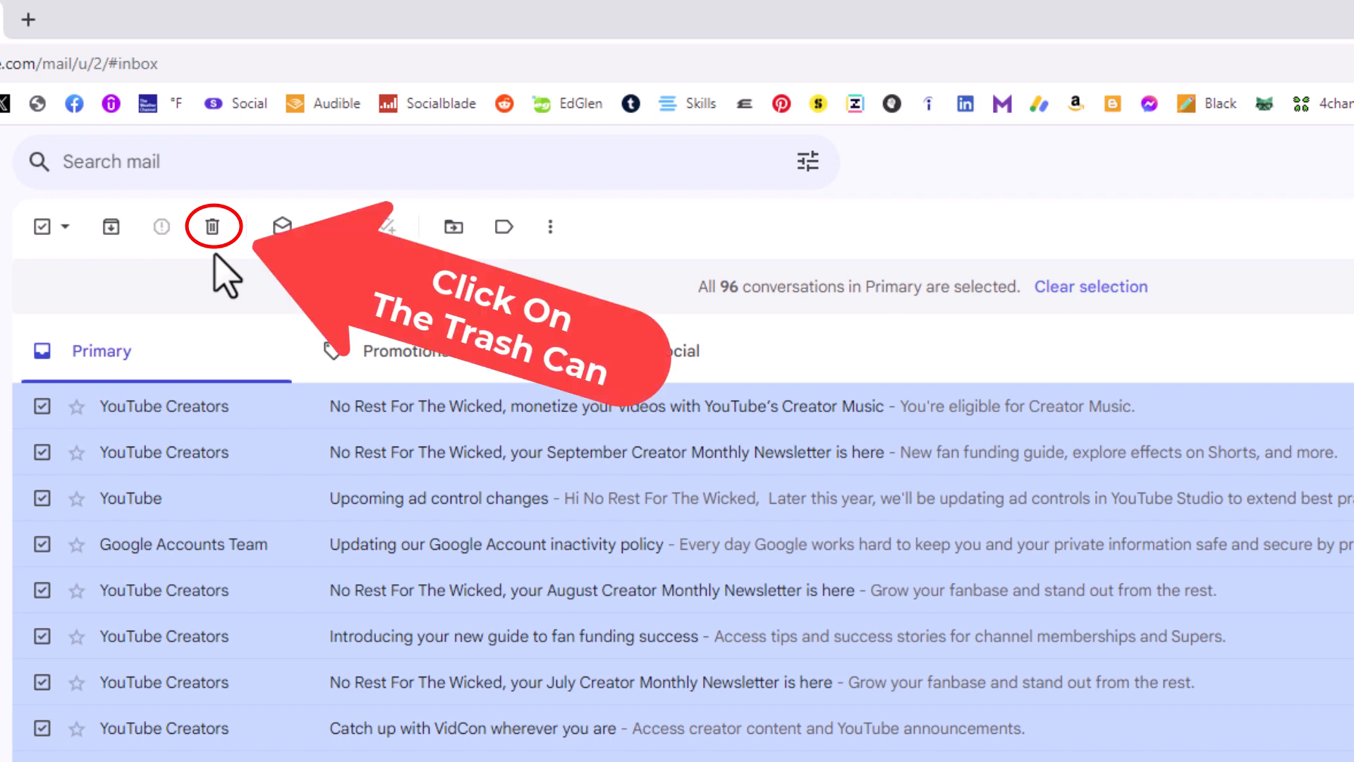
mouse_move(213, 225)
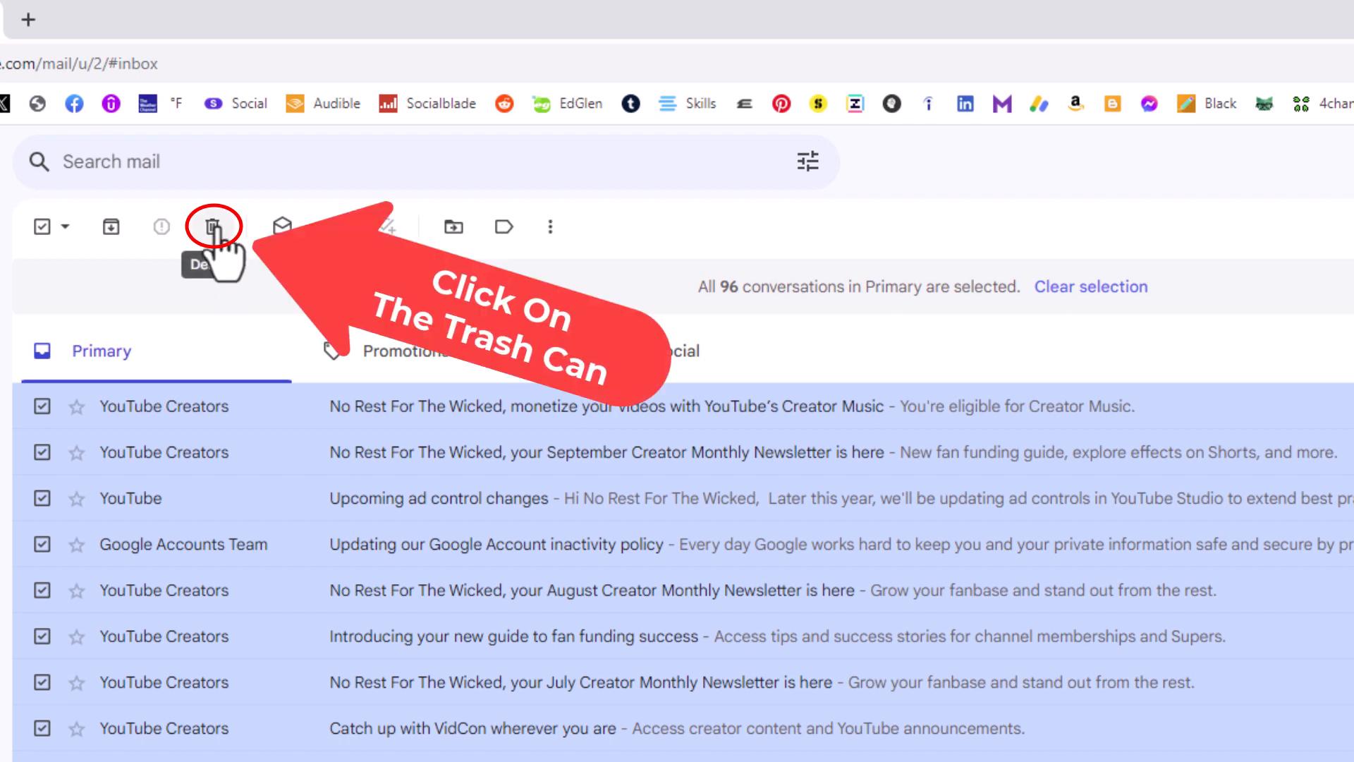
Step: Delete the 96 selected conversations, bringing up the Confirm bulk action dialog
click(212, 226)
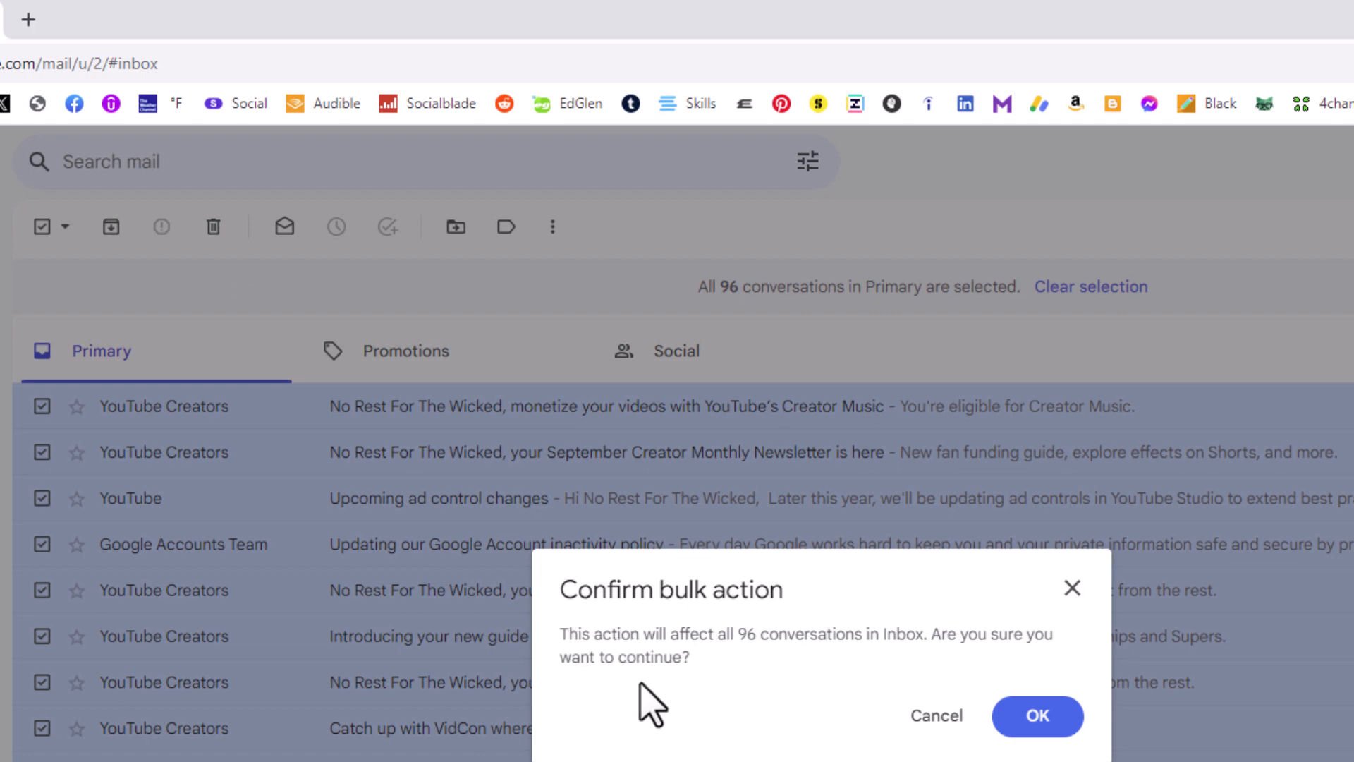
mouse_move(780, 689)
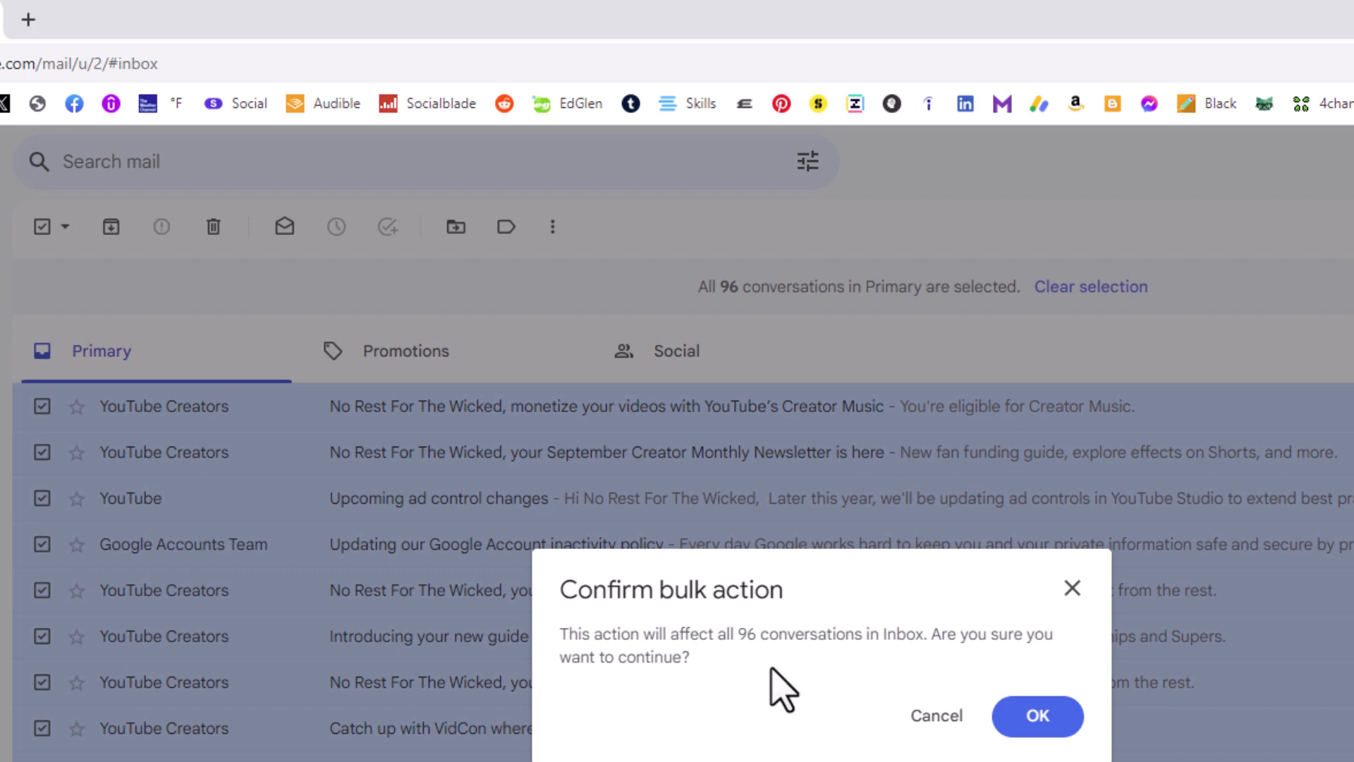
mouse_move(926, 682)
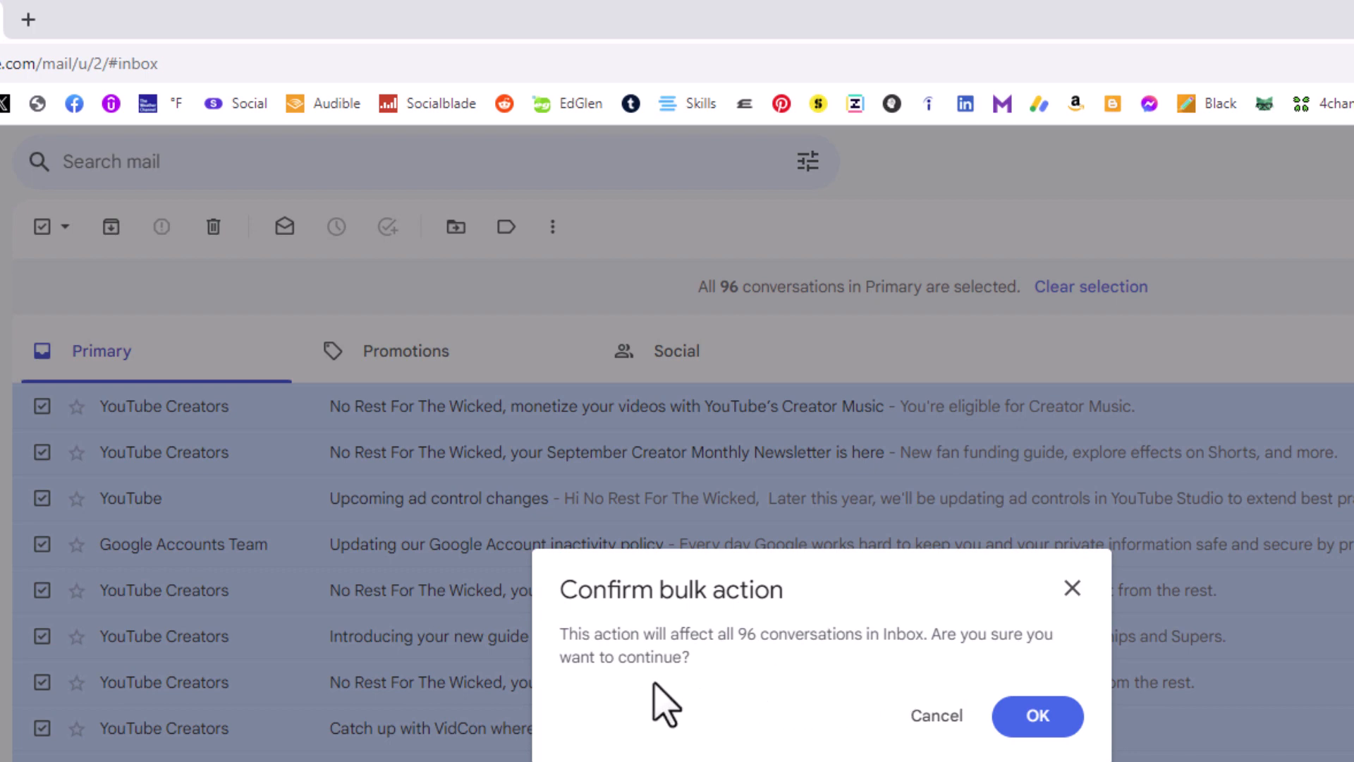
mouse_move(757, 708)
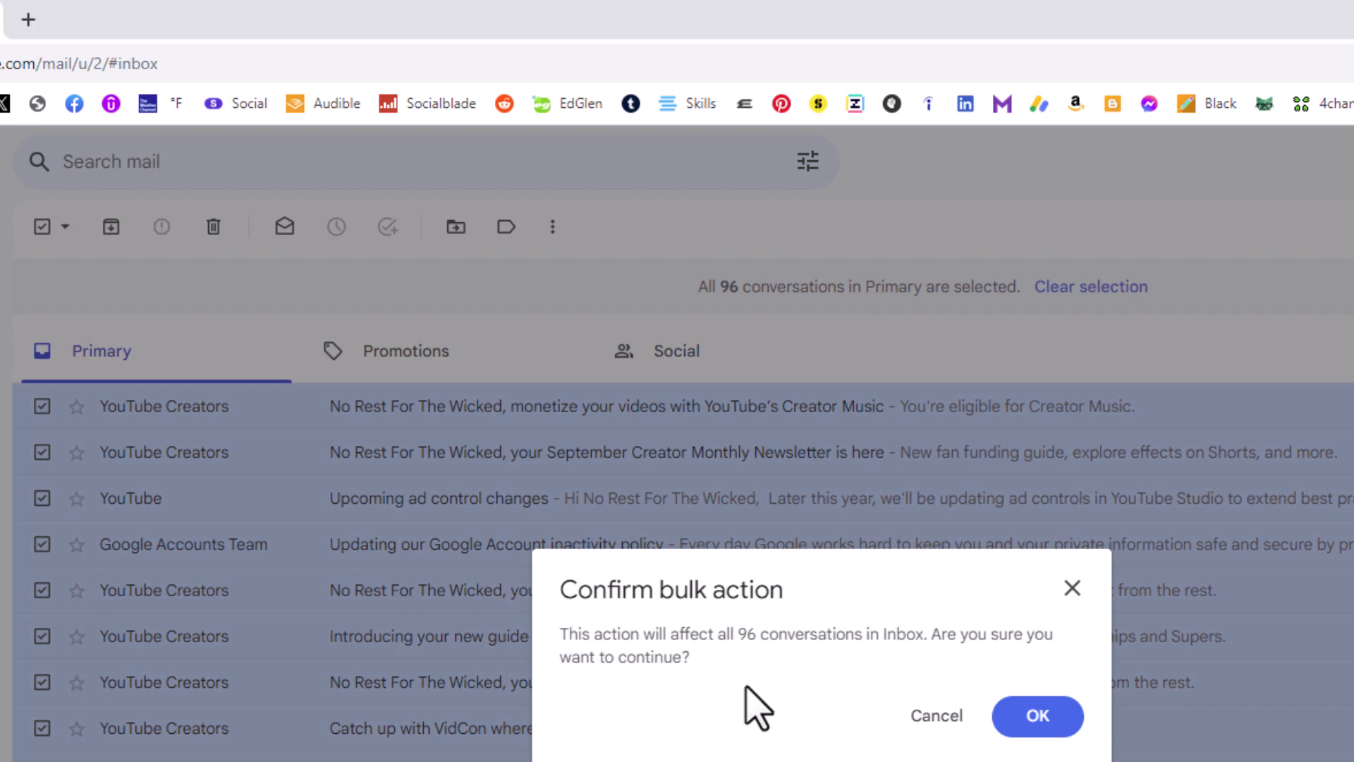